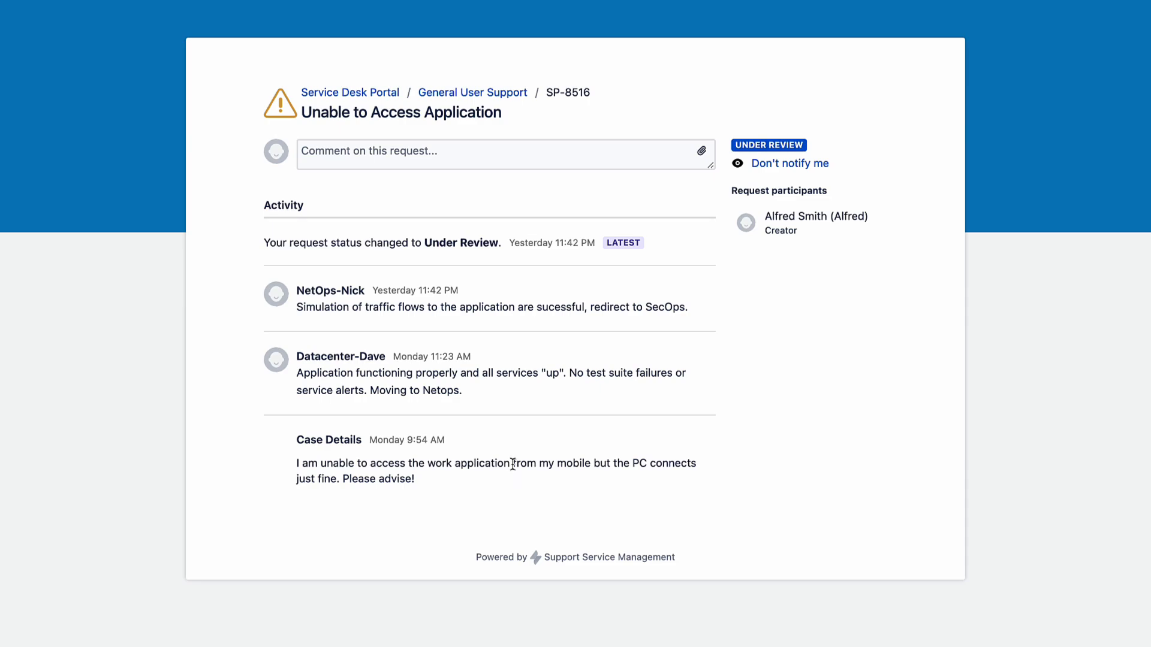
mouse_move(404, 407)
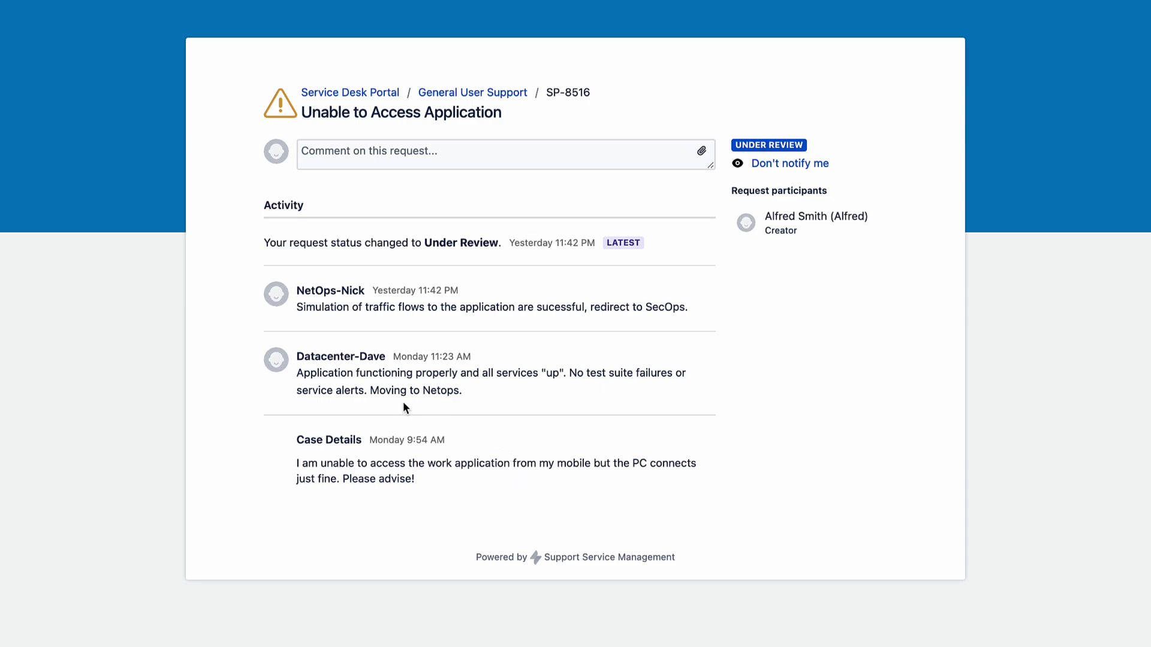
mouse_move(565, 397)
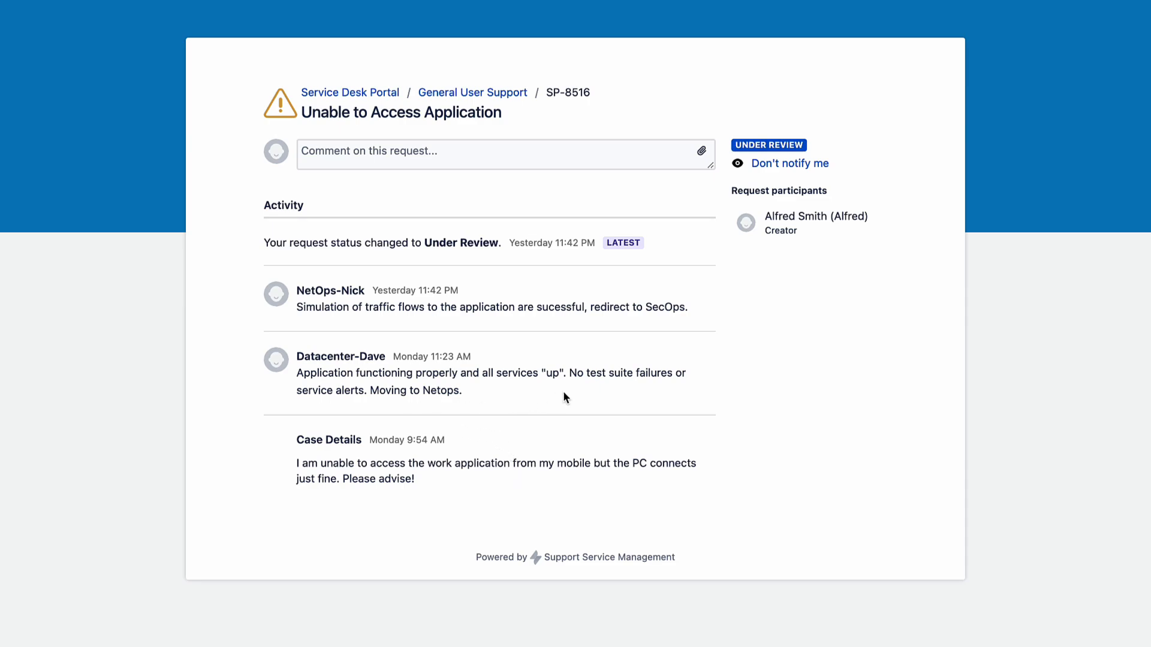
mouse_move(408, 326)
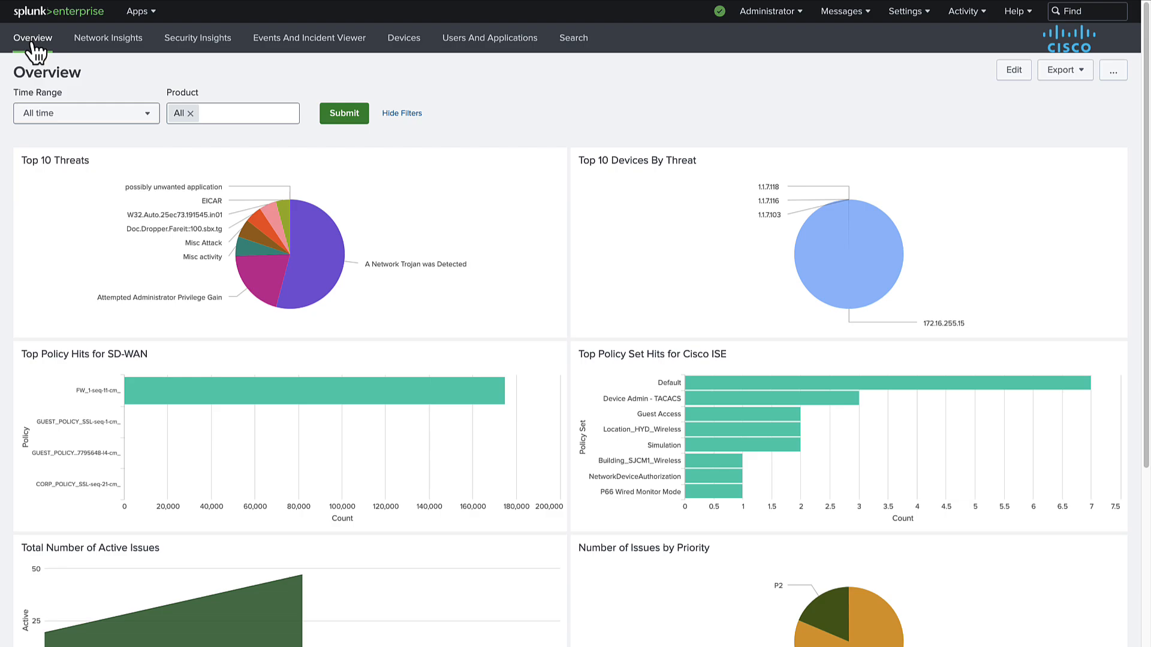
mouse_move(455, 106)
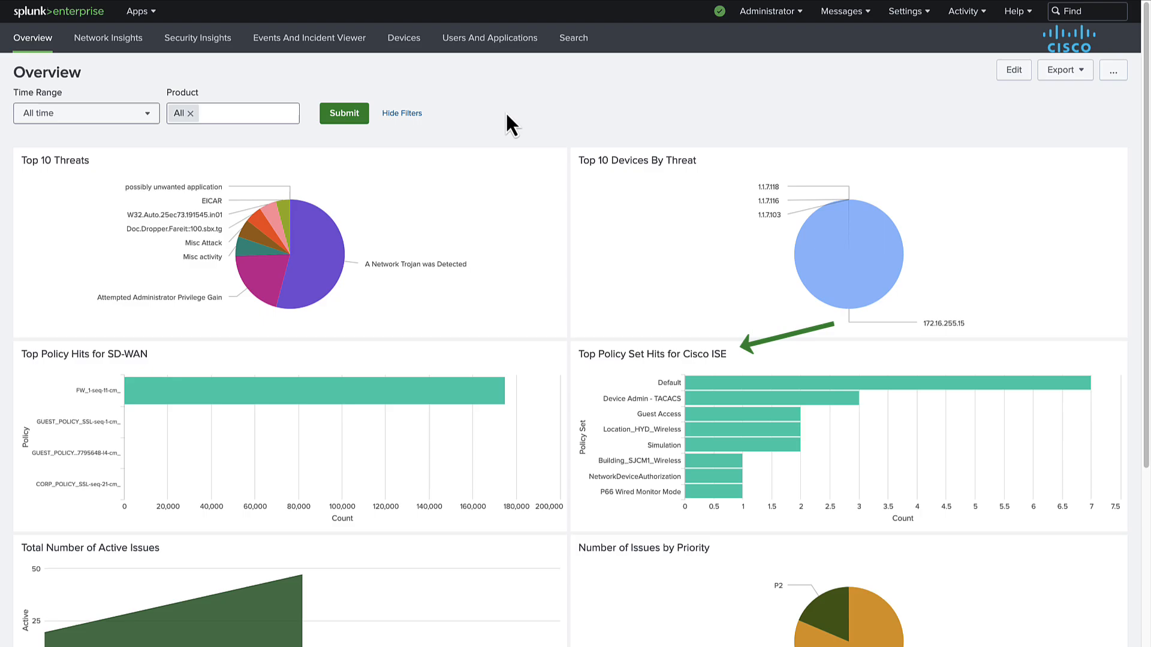
mouse_move(755, 279)
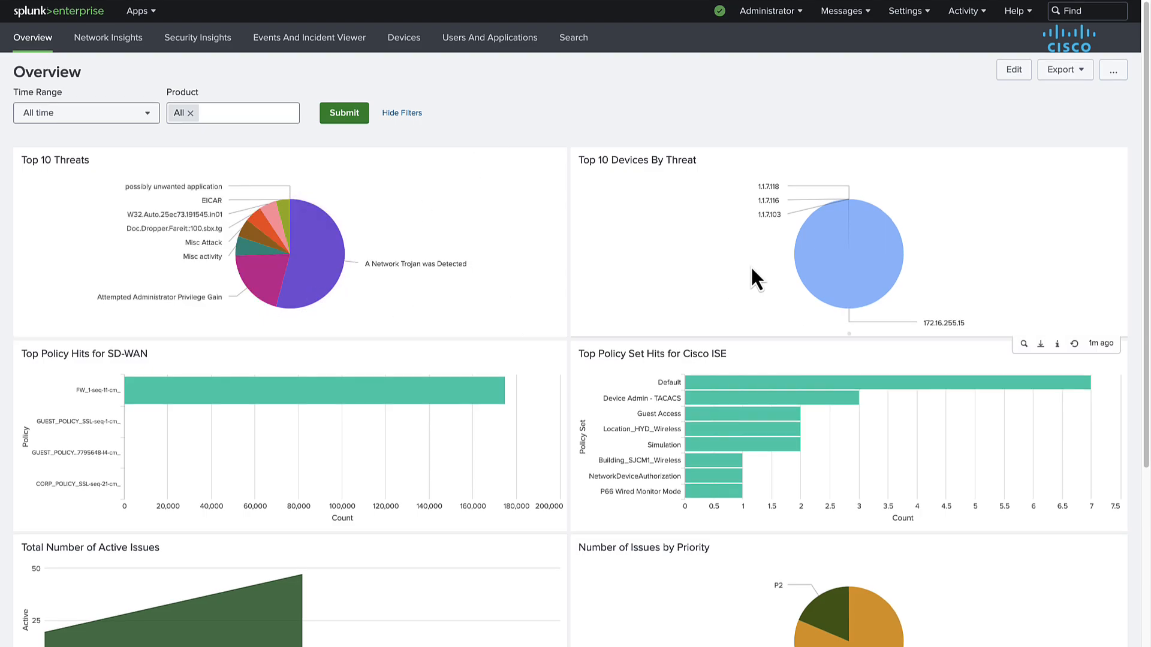
Scroll the Overview dashboard through policy hits, issues by priority, ISE authentication summary and health scores
scroll("down", 3)
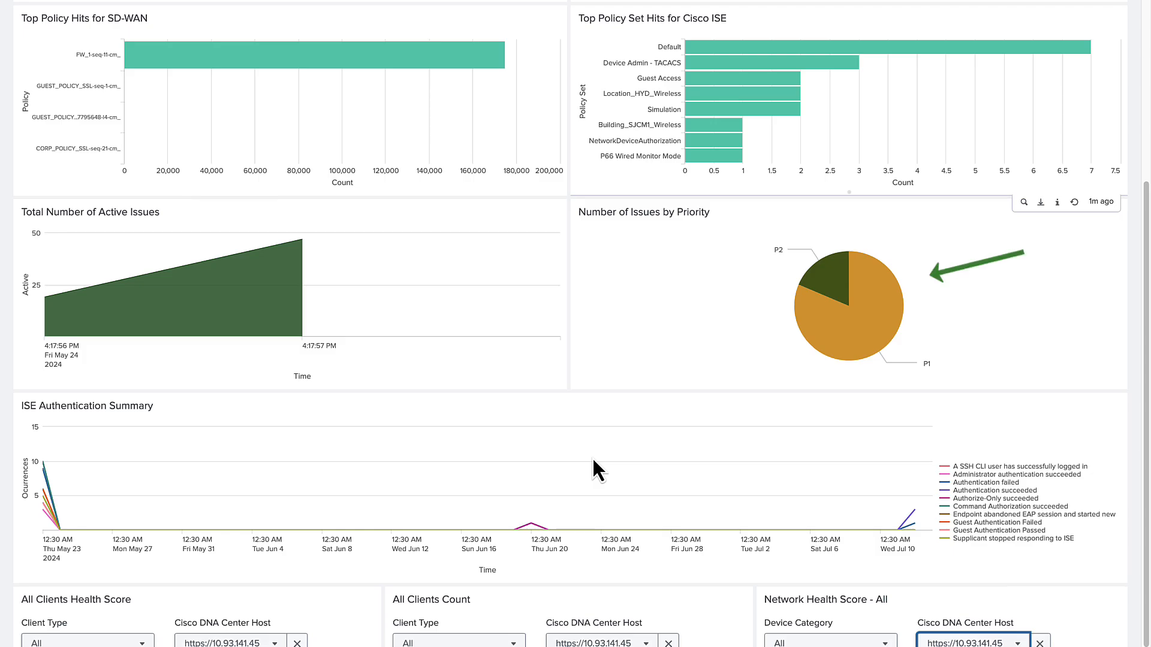
scroll("down", 3)
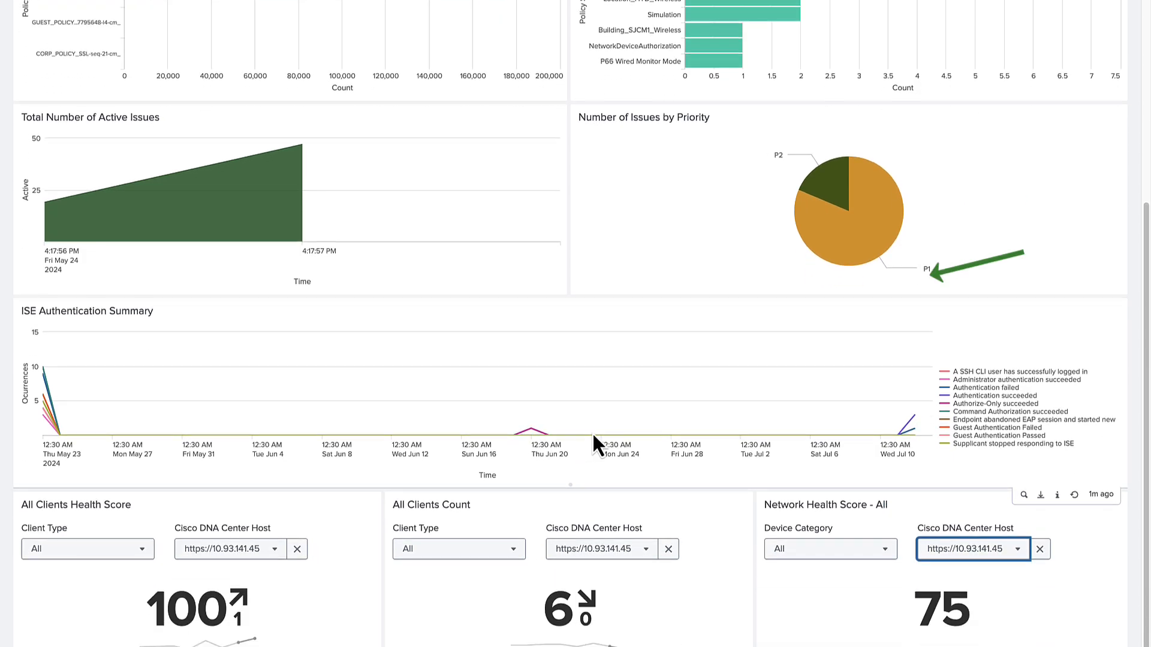
scroll("down", 3)
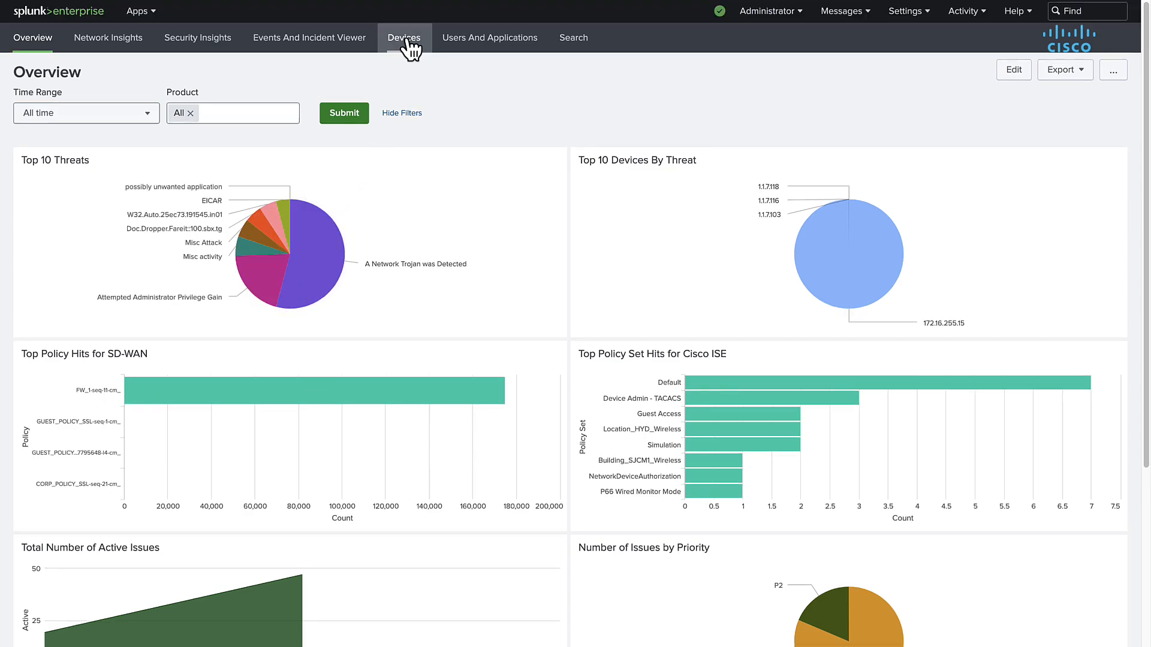
Review the Devices dashboard down to the Device Inventory Details rows for the user's iPhone and Windows workstation
left_click(403, 38)
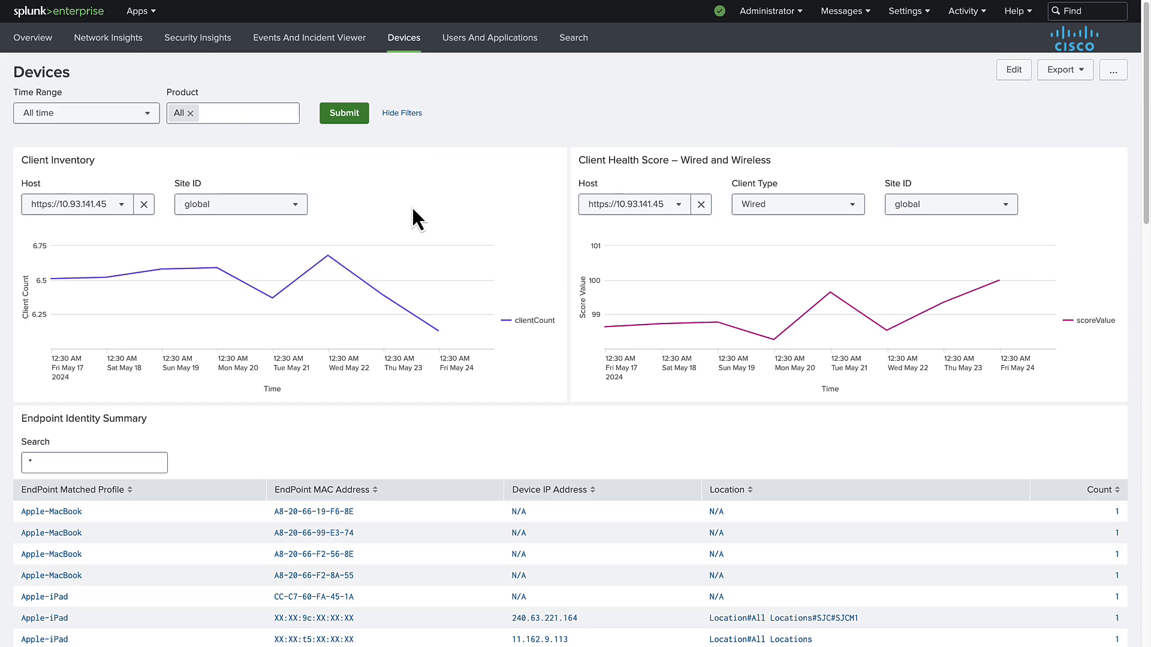
scroll("down", 3)
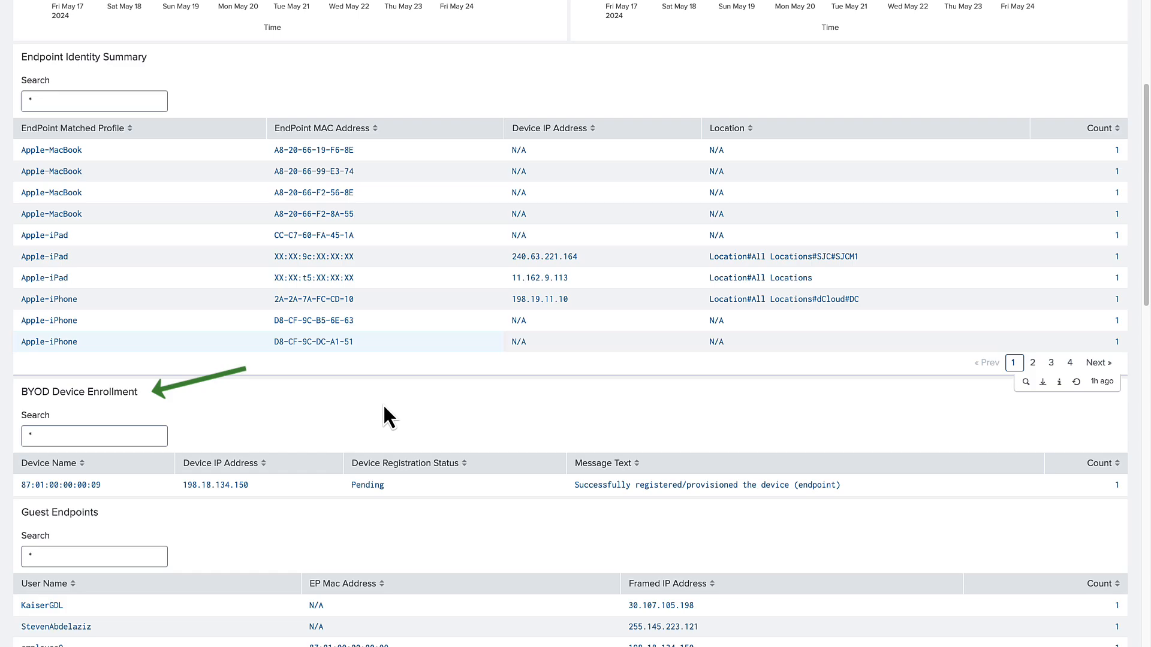
scroll("down", 3)
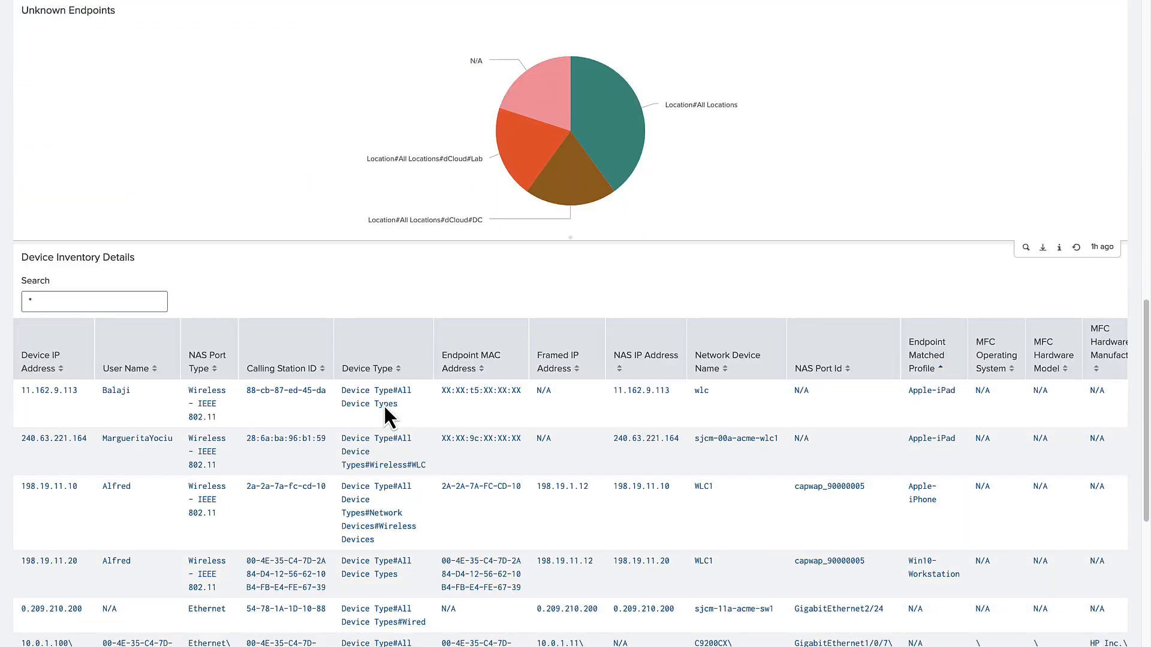
scroll("down", 3)
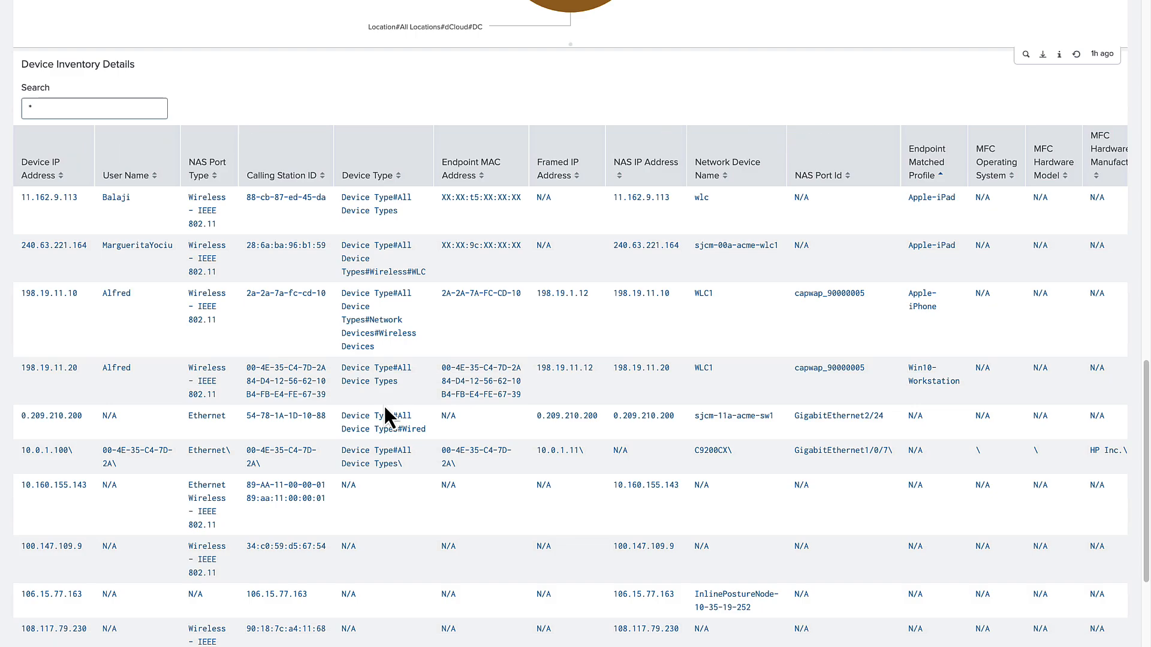
scroll("down", 3)
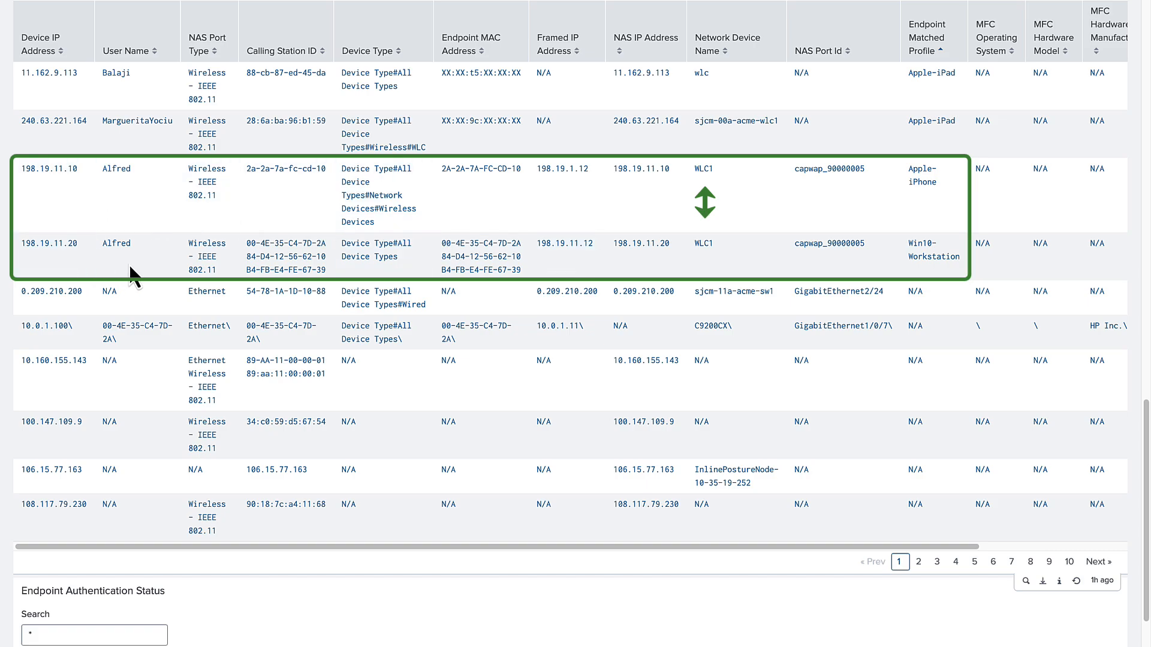
Review WLC1's uptime and health score in the Network Insights Device Health Events table
left_click(108, 13)
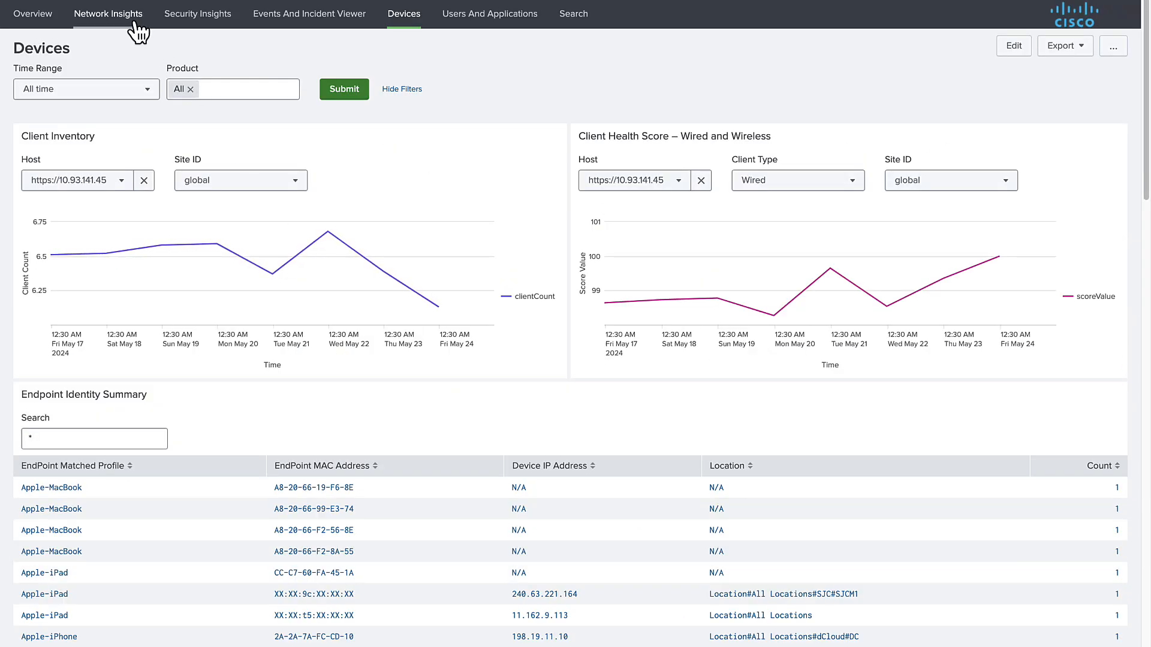
left_click(108, 13)
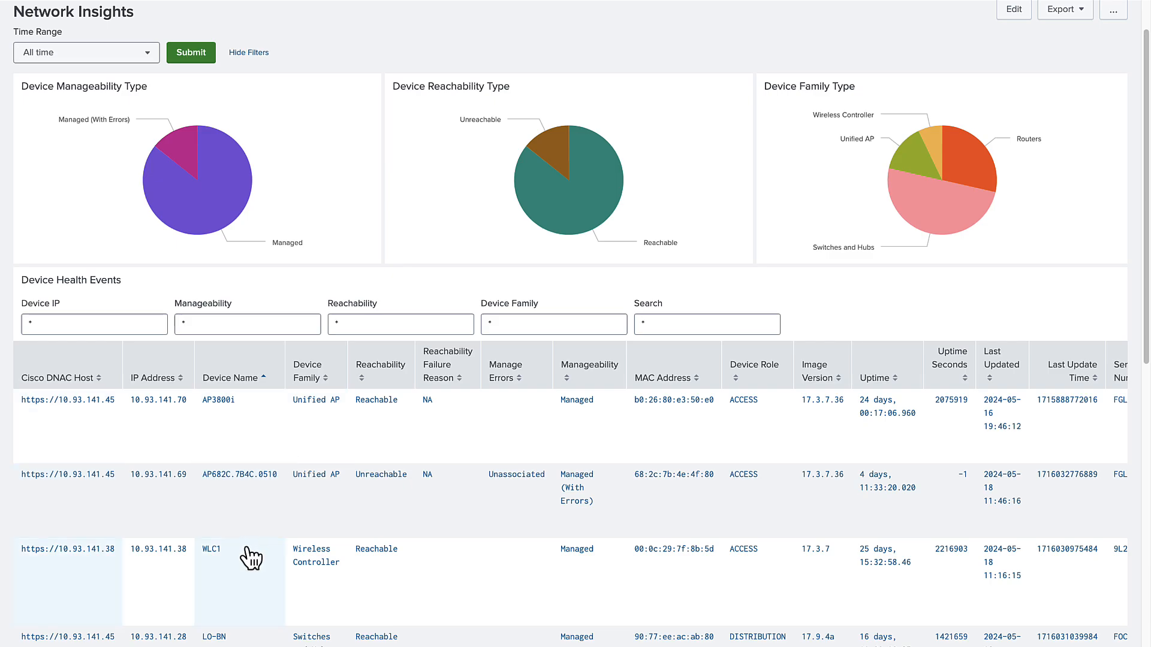
mouse_move(222, 577)
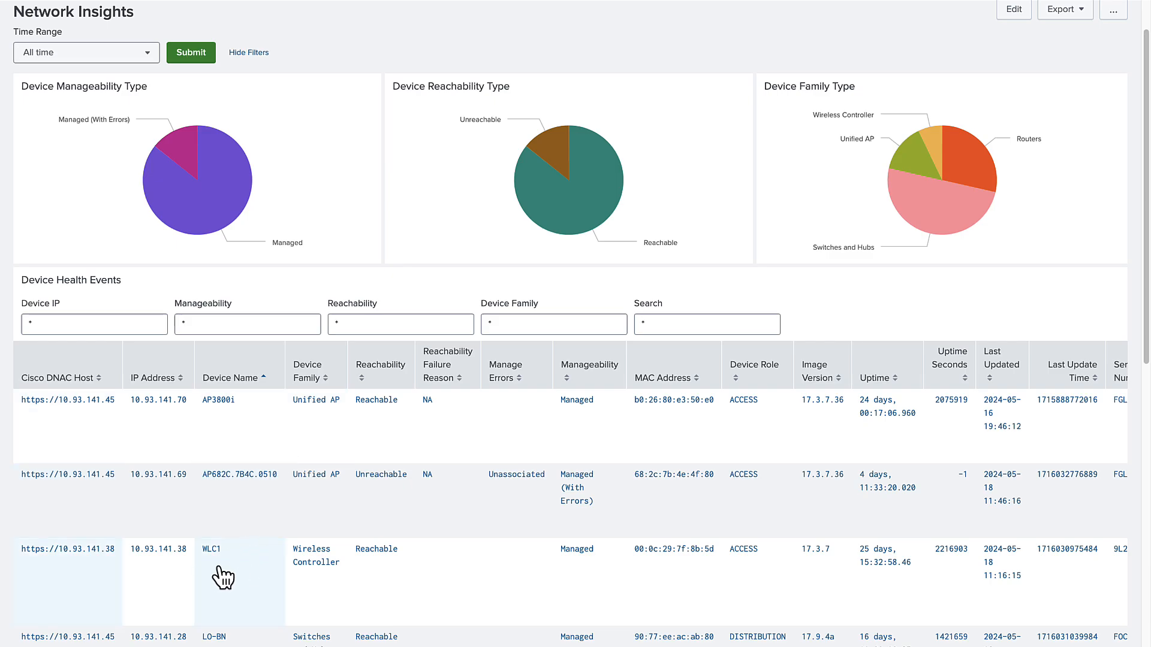
mouse_move(464, 587)
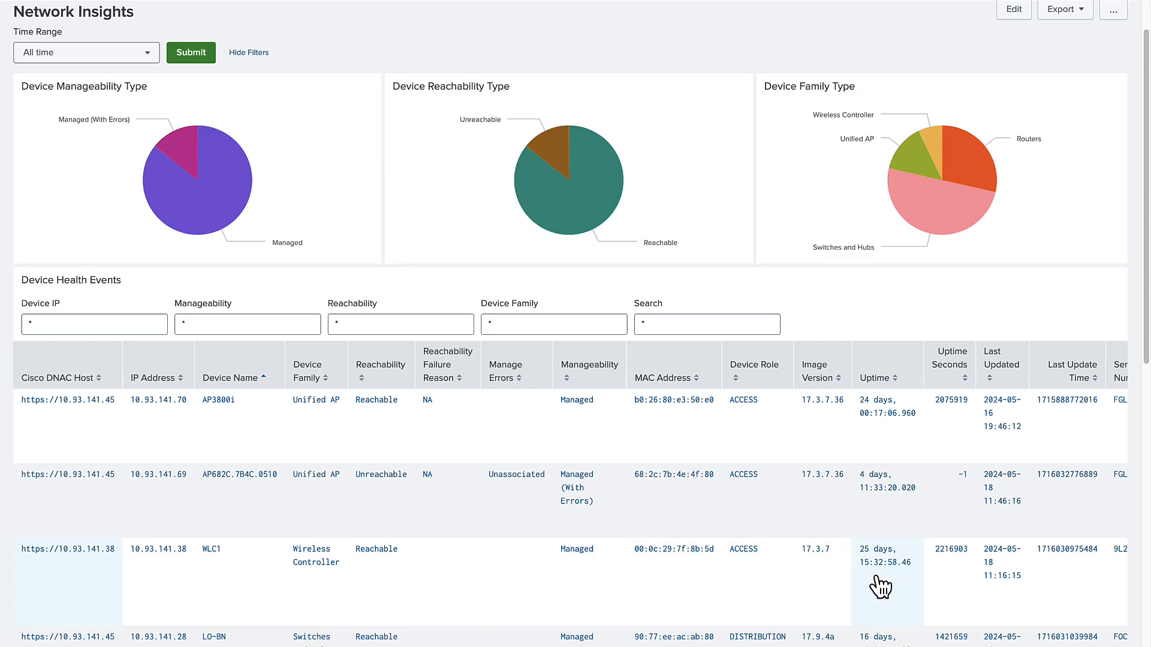
scroll("right", 3)
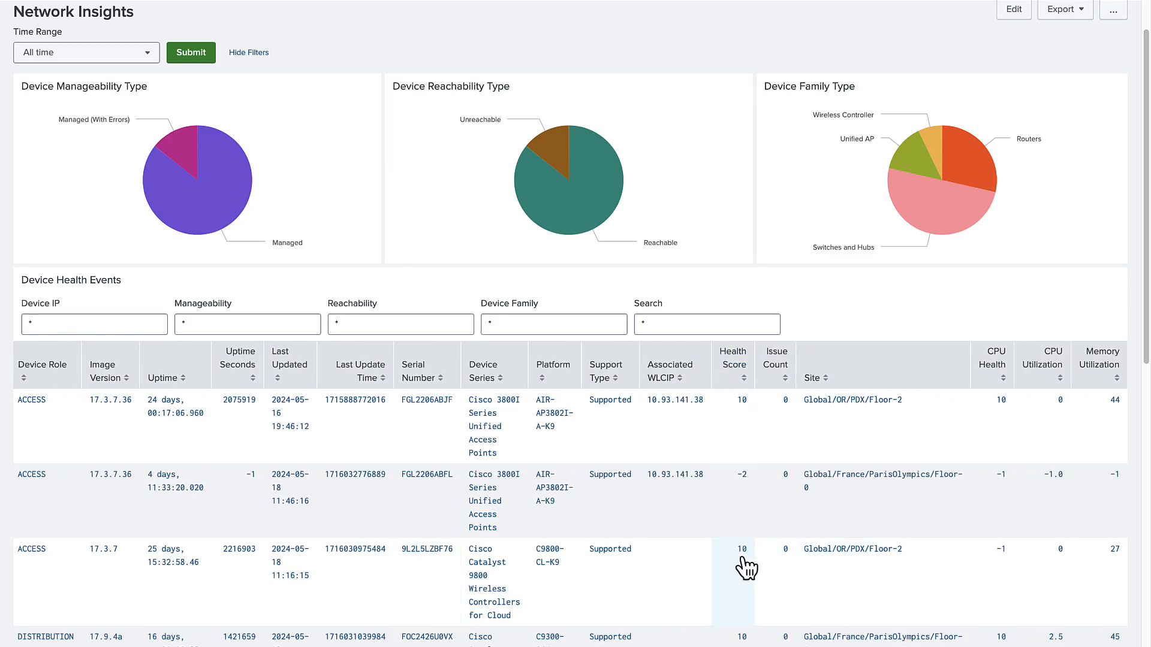
scroll("down", 3)
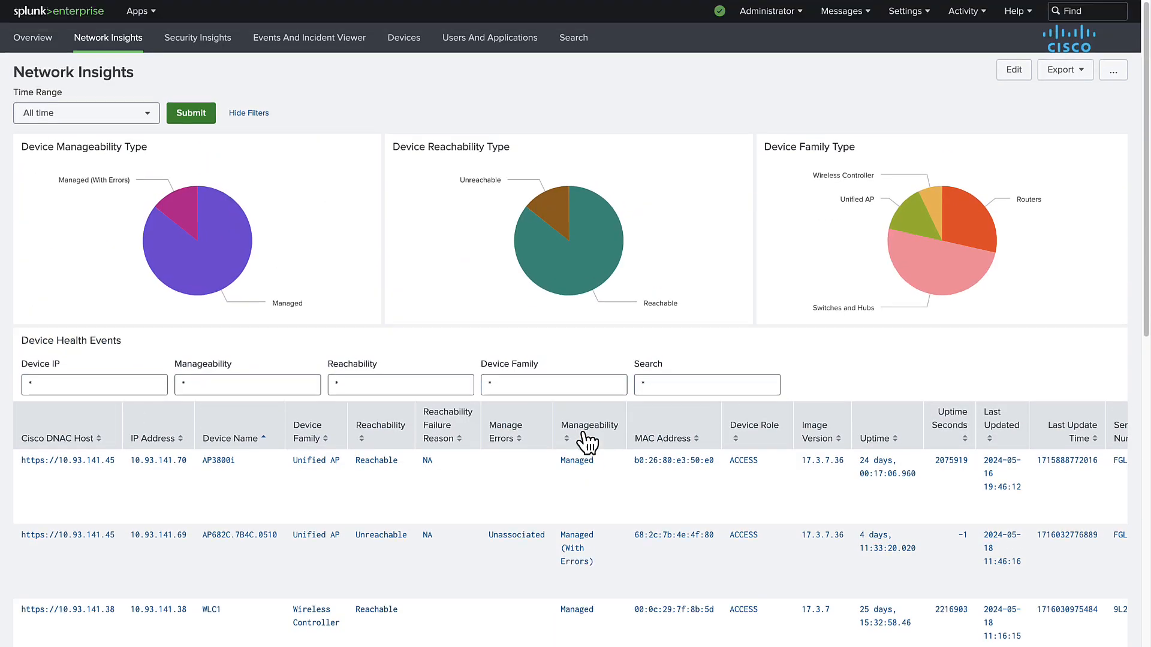
Review Security Insights down to the Dropped FW Flows panel with QuarantineDevice_DROP entries from 198.19.11.10
left_click(198, 37)
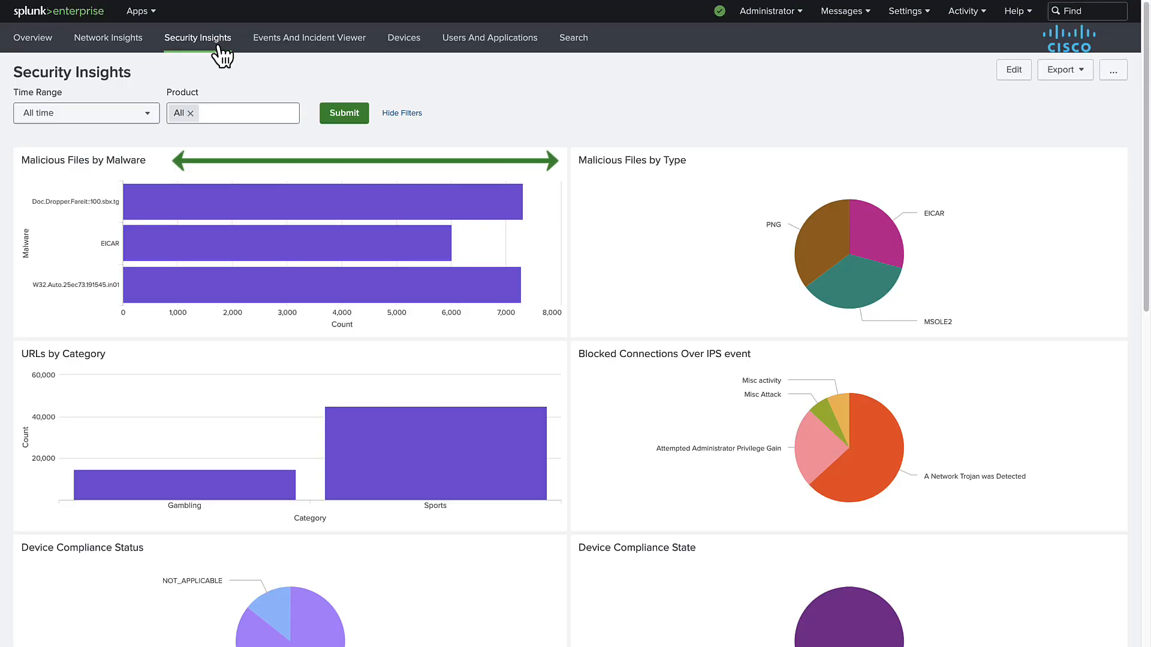
mouse_move(294, 202)
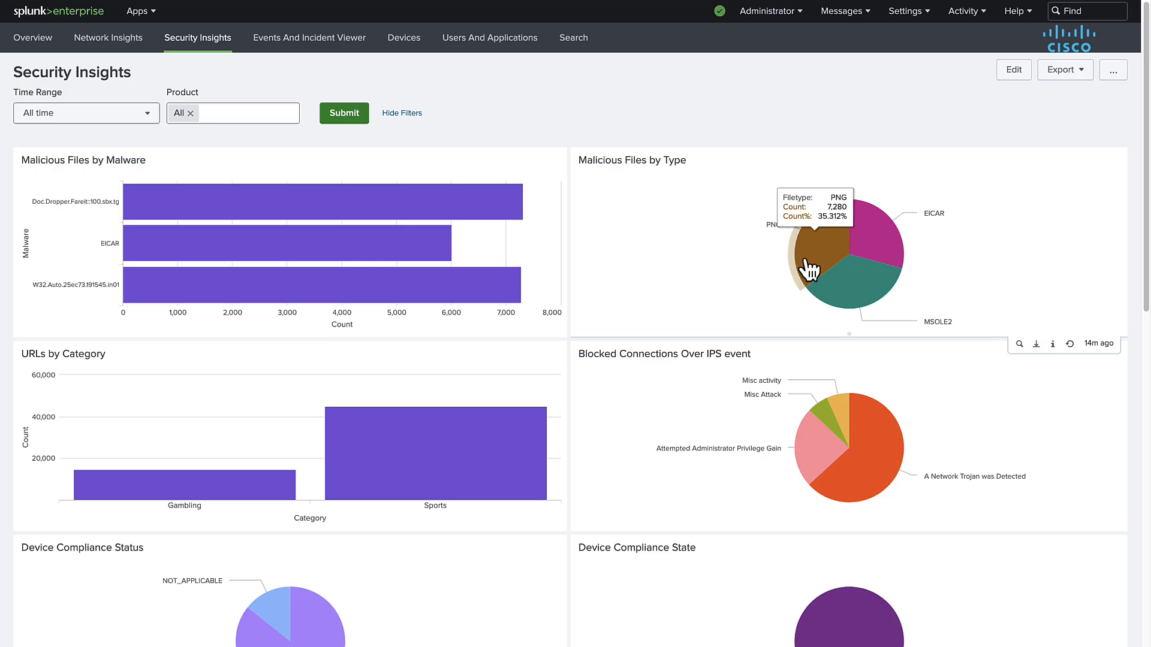
scroll("down", 3)
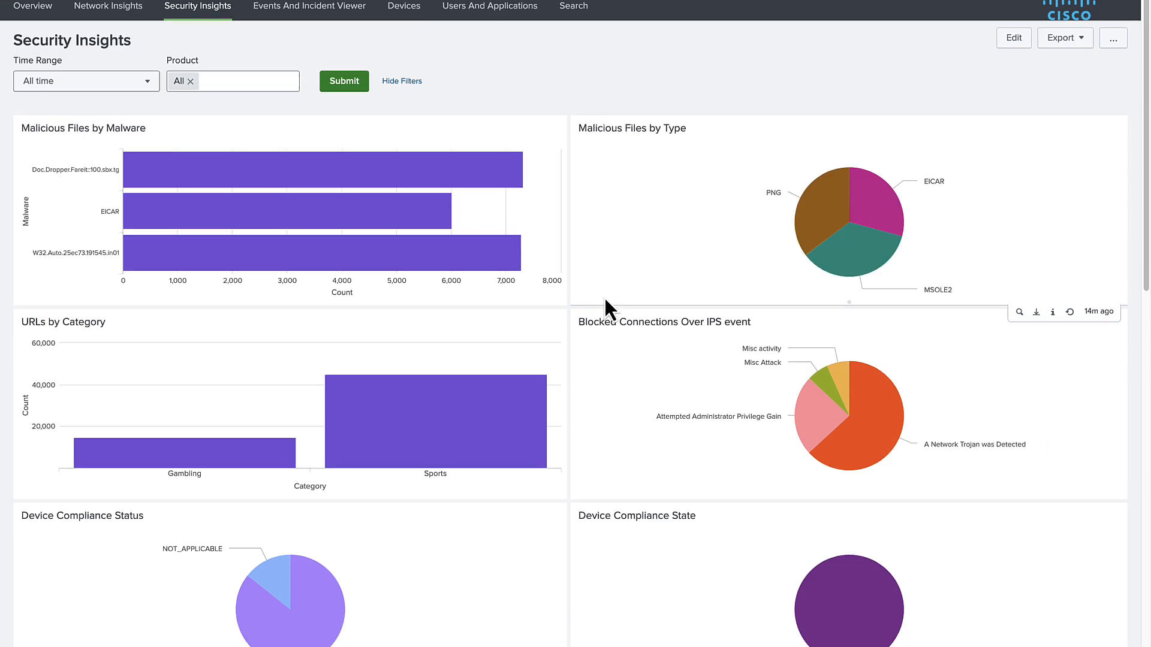
scroll("down", 3)
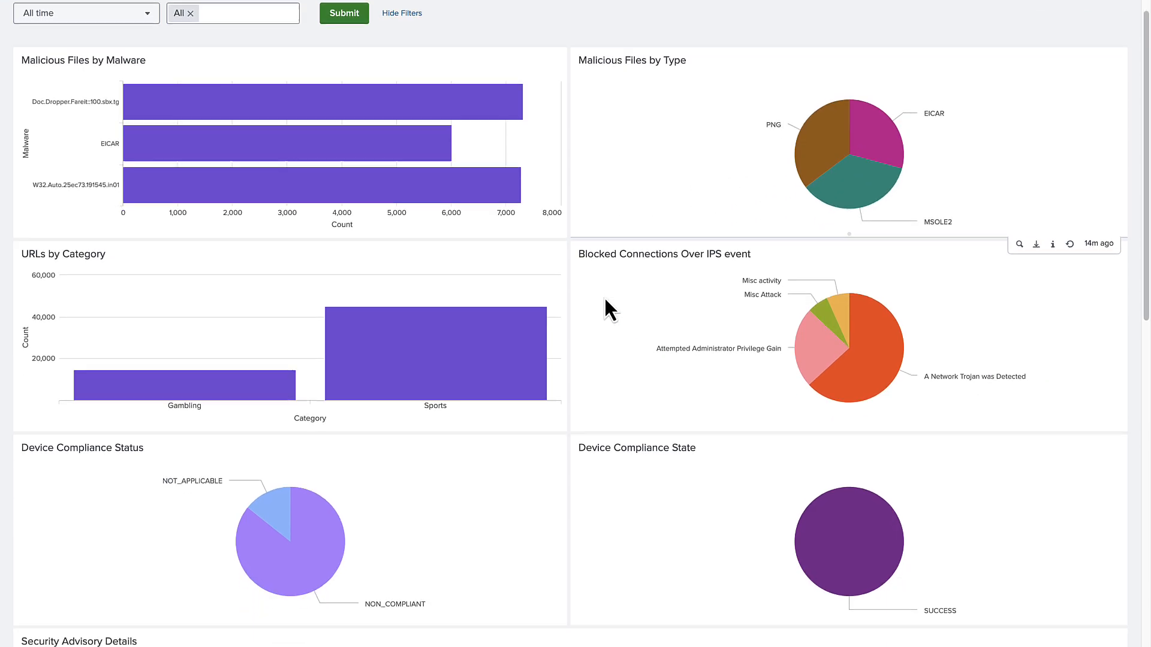
scroll("down", 3)
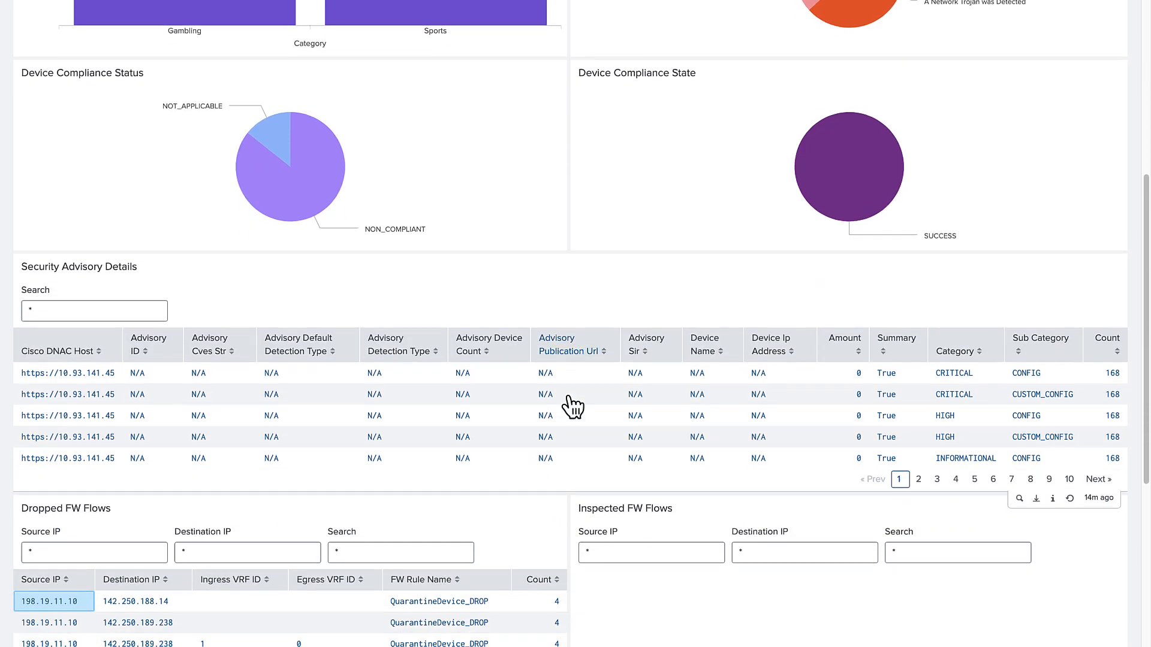
scroll("down", 3)
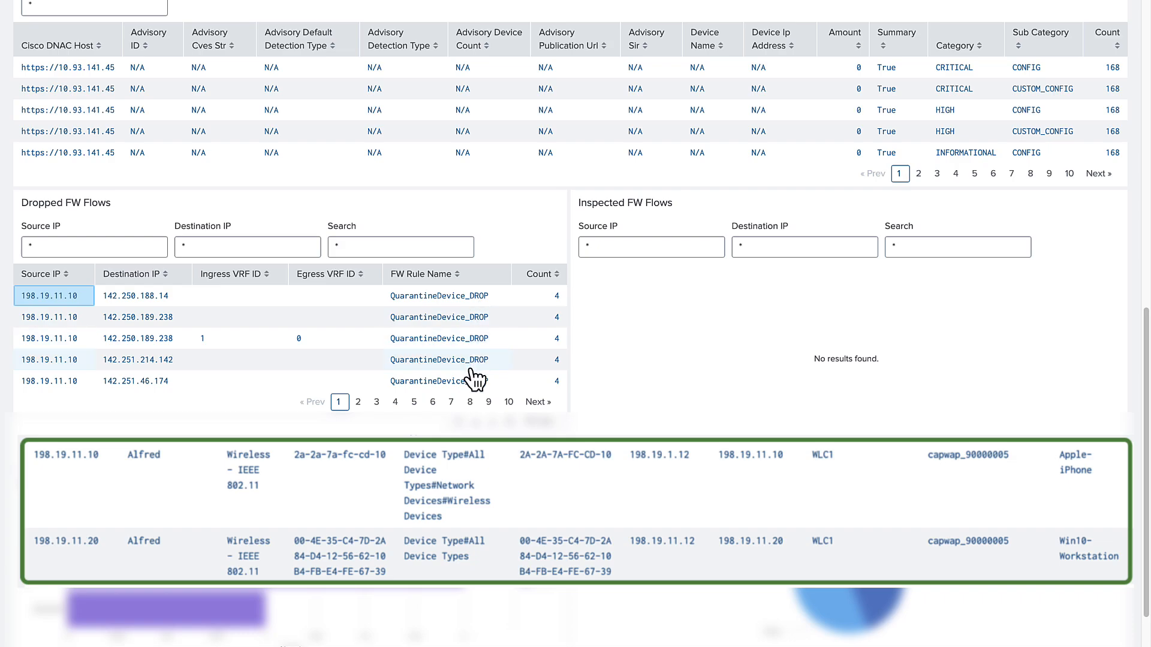
mouse_move(475, 374)
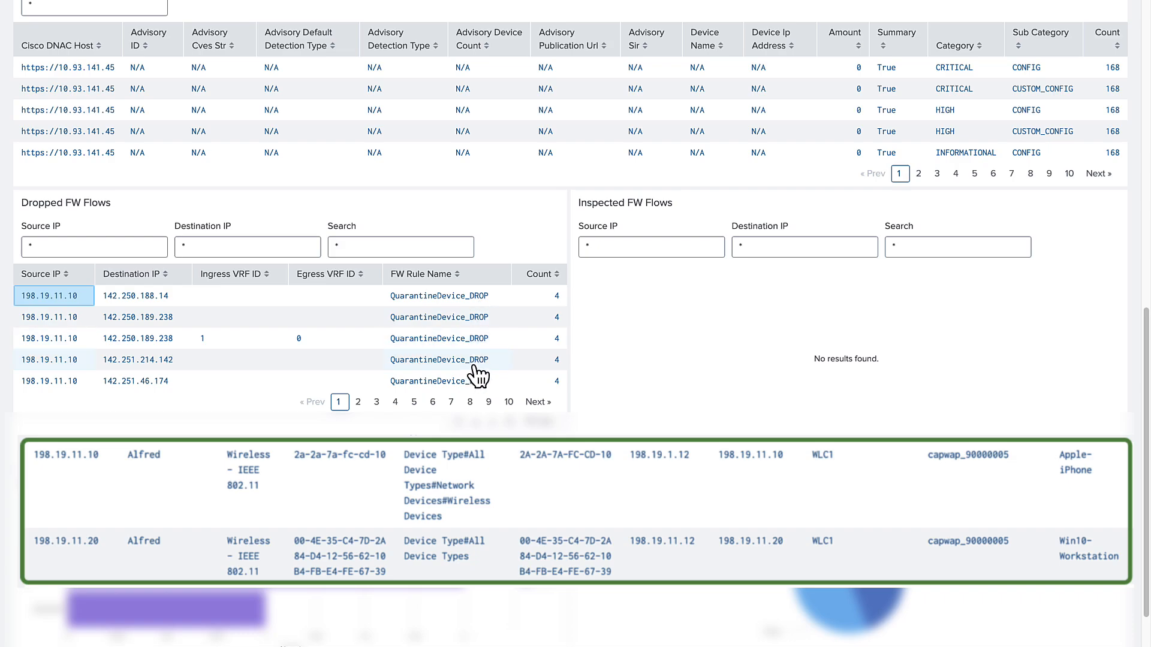